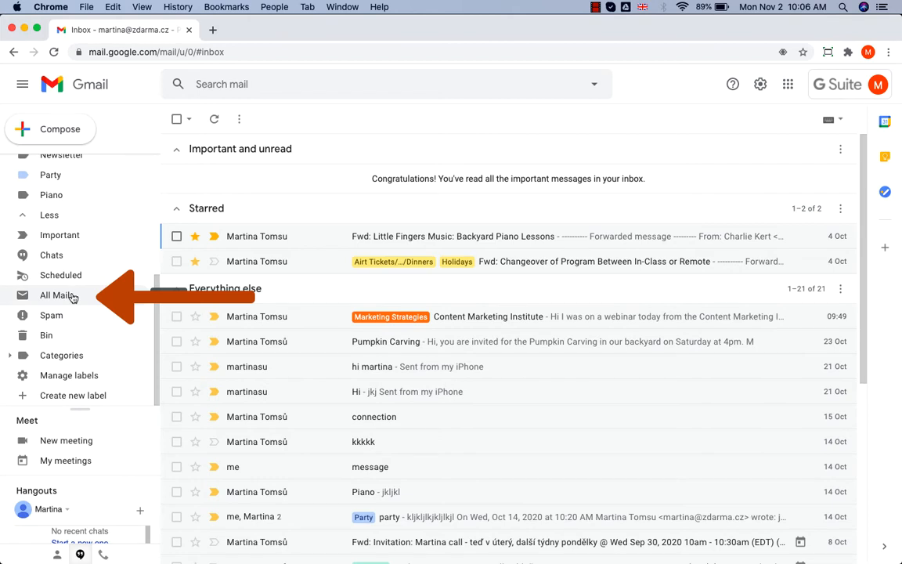
{"action": "mouse_move", "coordinate": [58, 294]}
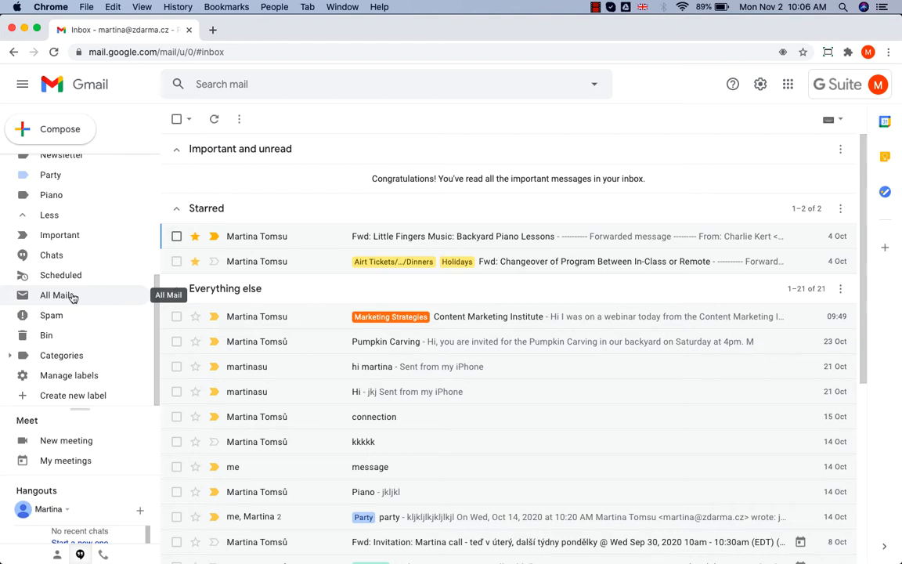
{"action": "mouse_move", "coordinate": [93, 304]}
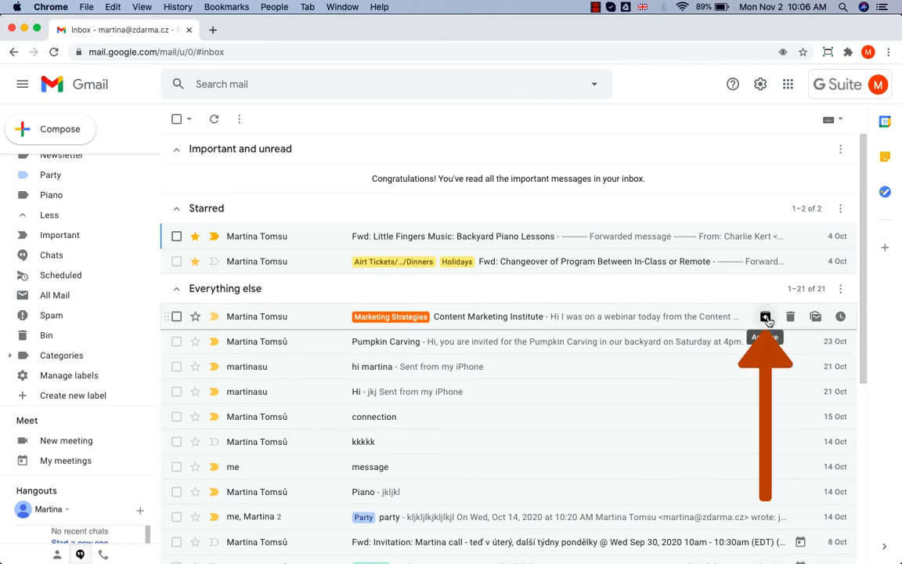
- Archive the Content Marketing Institute email, then search mail for 'Marketing' to locate it
{"action": "left_click", "coordinate": [765, 317]}
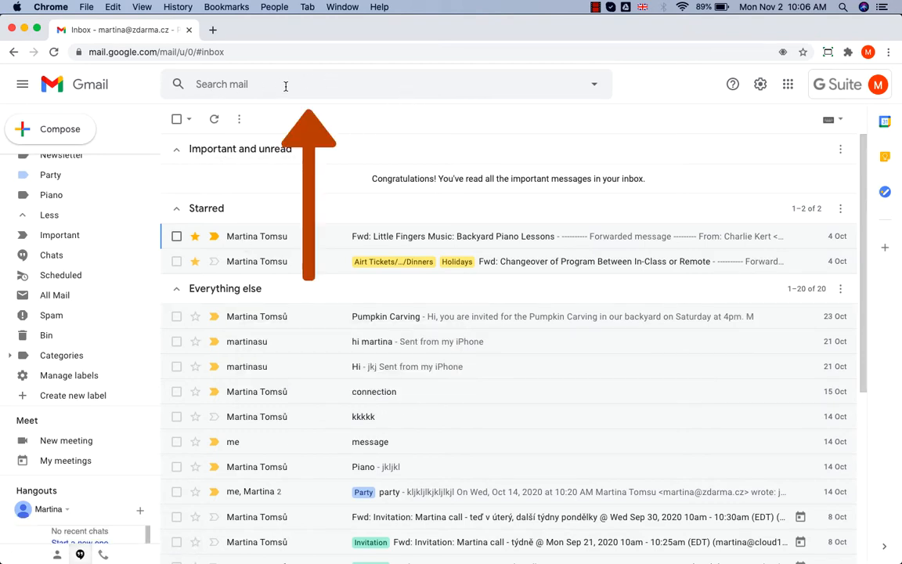
{"action": "left_click", "coordinate": [227, 84]}
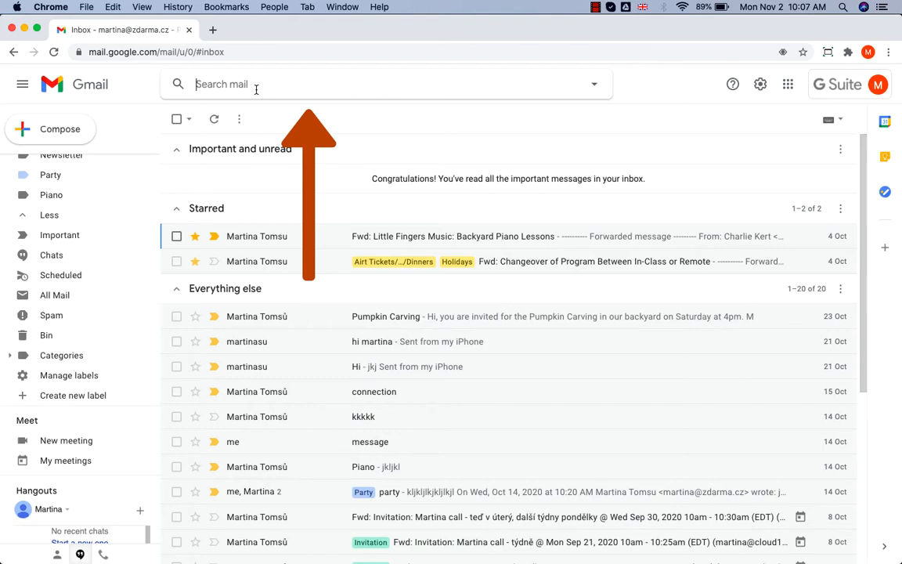
{"action": "type", "text": "Marketing"}
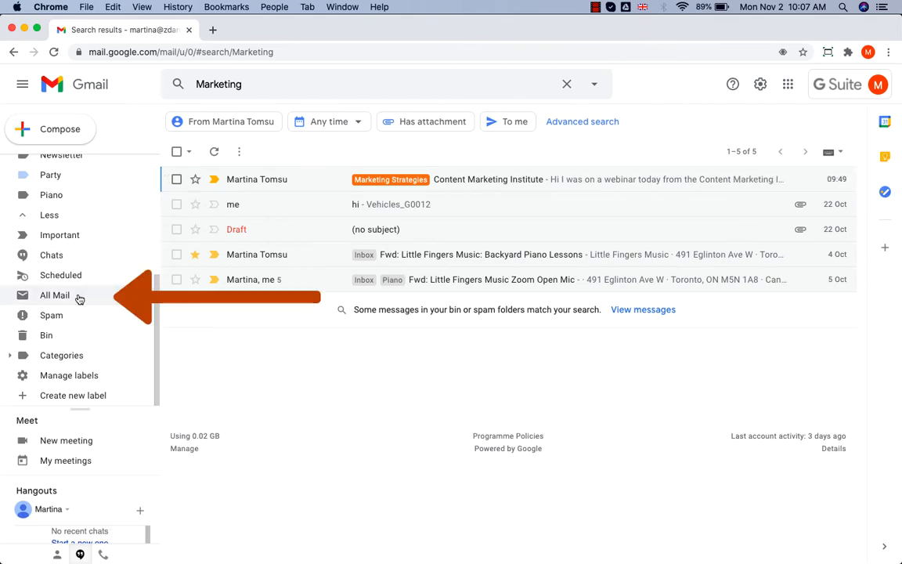
- From All Mail, move the archived Content Marketing Institute email back to the inbox
{"action": "left_click", "coordinate": [55, 294]}
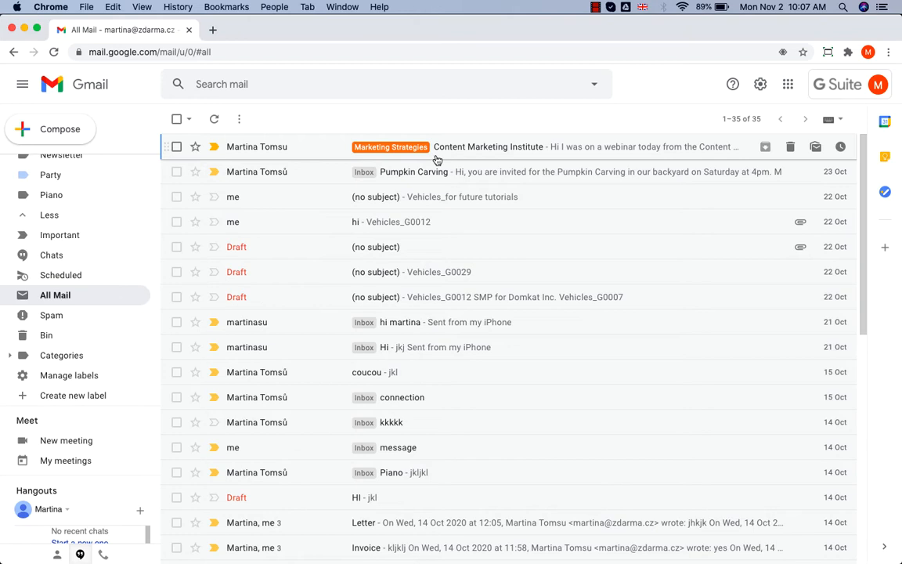
{"action": "mouse_move", "coordinate": [391, 147]}
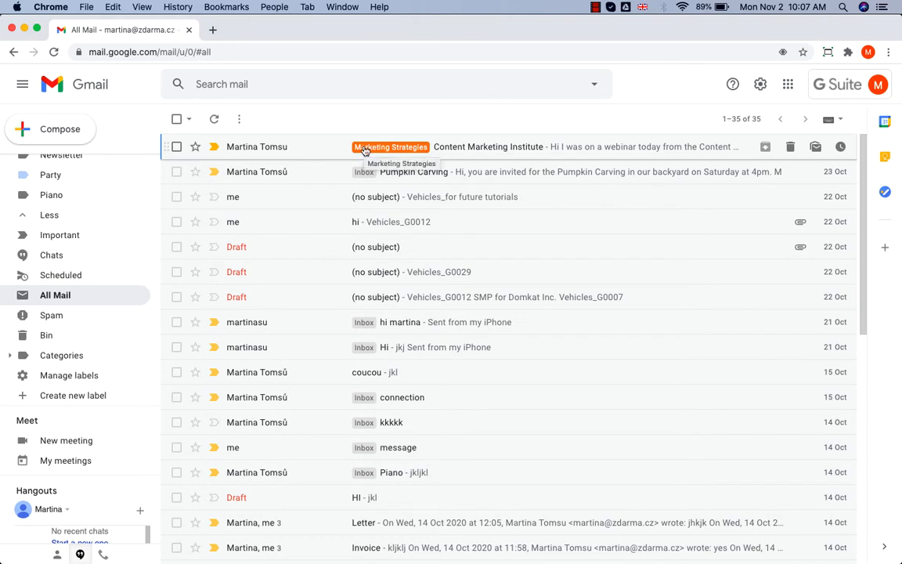
{"action": "mouse_move", "coordinate": [545, 151]}
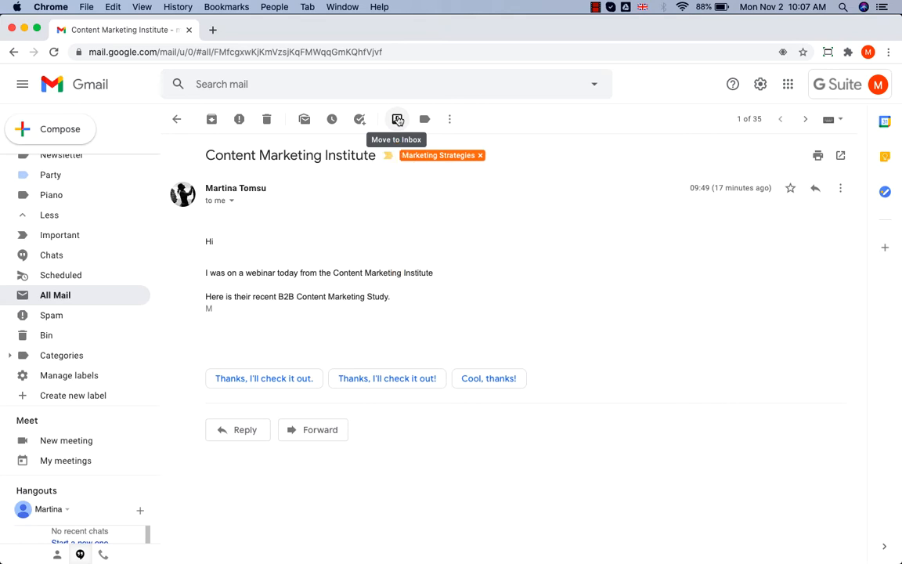
{"action": "left_click", "coordinate": [398, 119]}
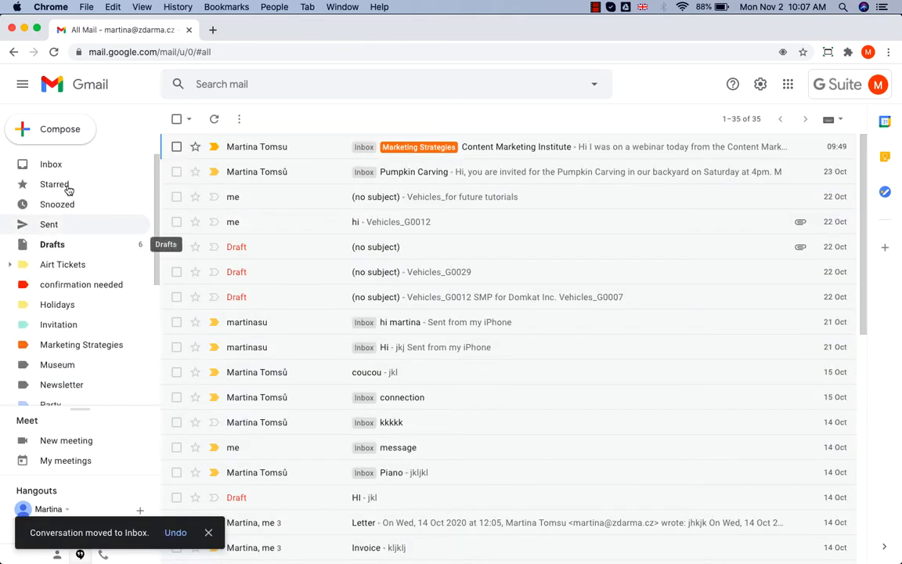
{"action": "left_click", "coordinate": [50, 165]}
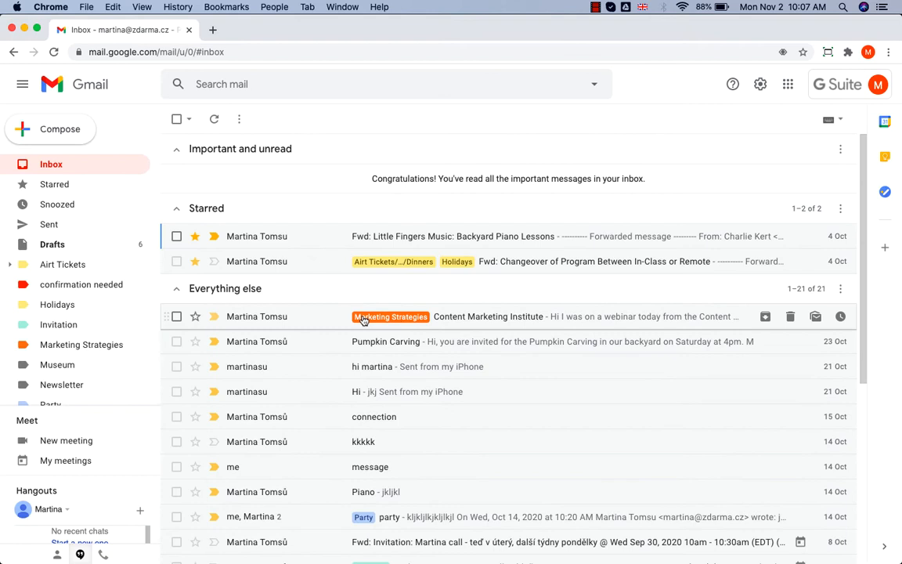
{"action": "mouse_move", "coordinate": [285, 316]}
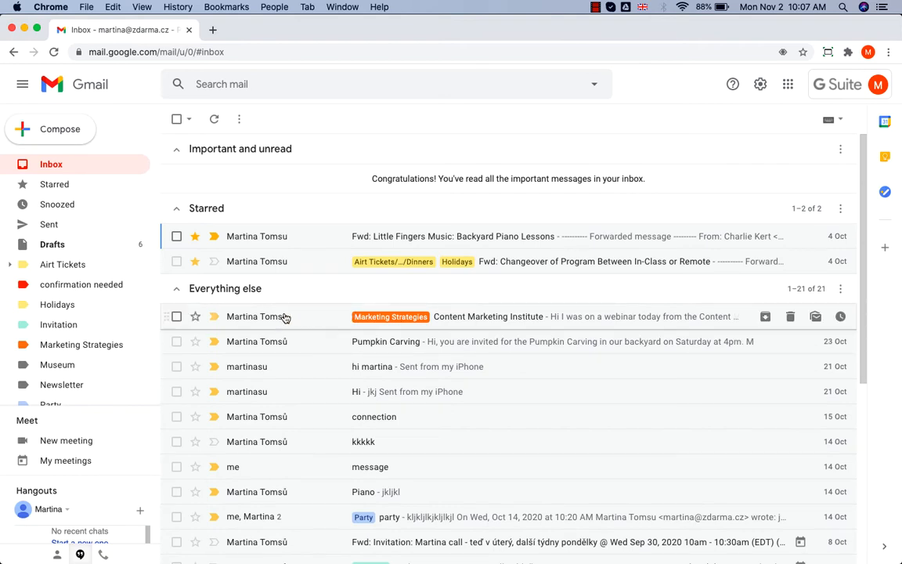
{"action": "mouse_move", "coordinate": [390, 317]}
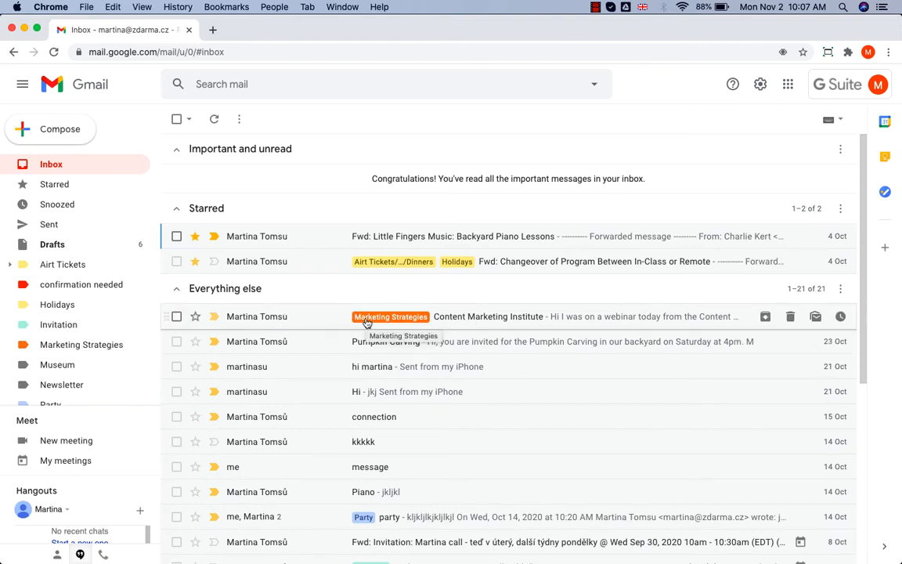
- Delete the Content Marketing Institute email and confirm it is gone from All Mail
{"action": "left_click", "coordinate": [489, 317]}
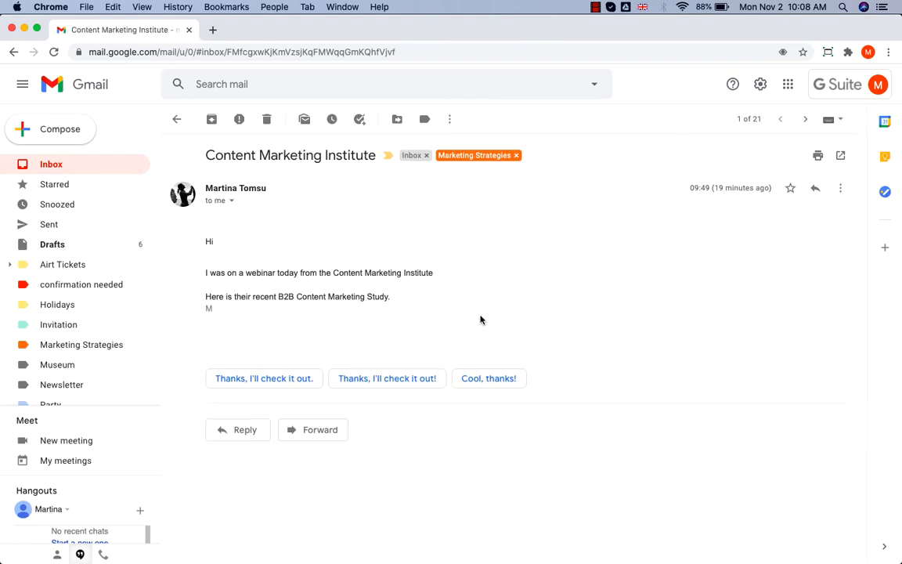
{"action": "mouse_move", "coordinate": [267, 119]}
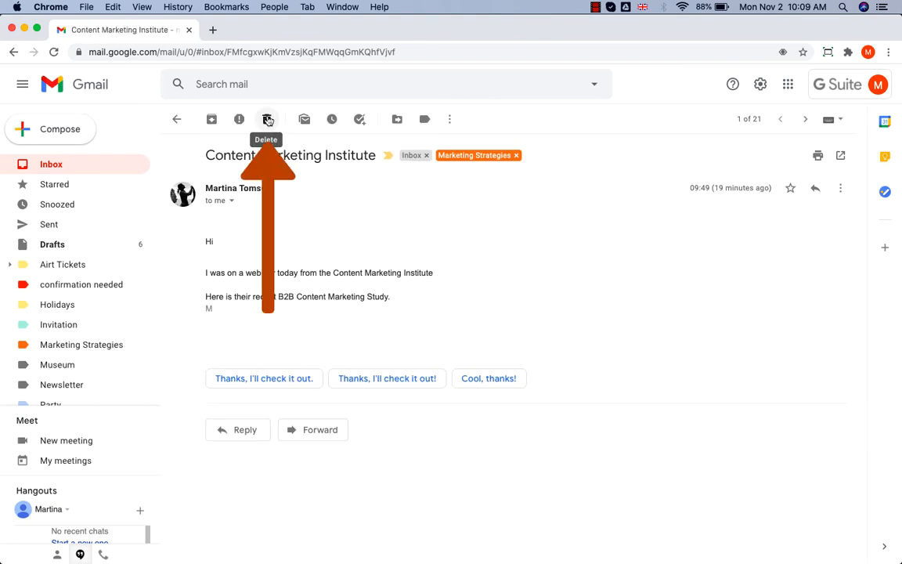
{"action": "left_click", "coordinate": [267, 119]}
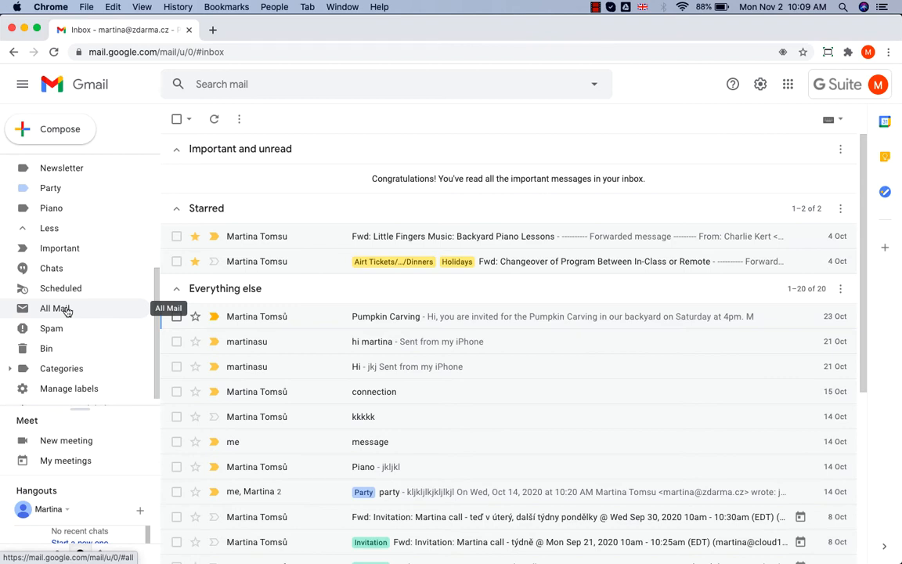
{"action": "left_click", "coordinate": [57, 307]}
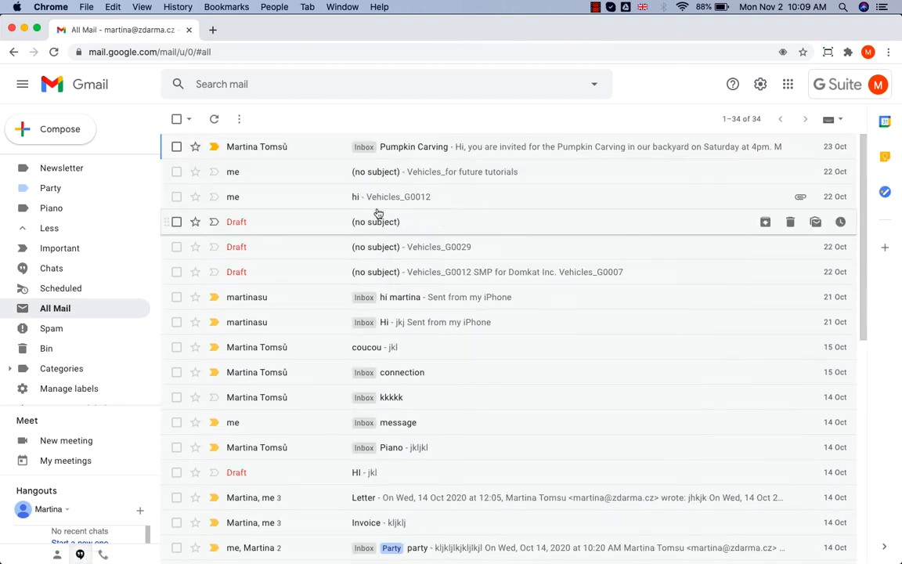
{"action": "mouse_move", "coordinate": [282, 313]}
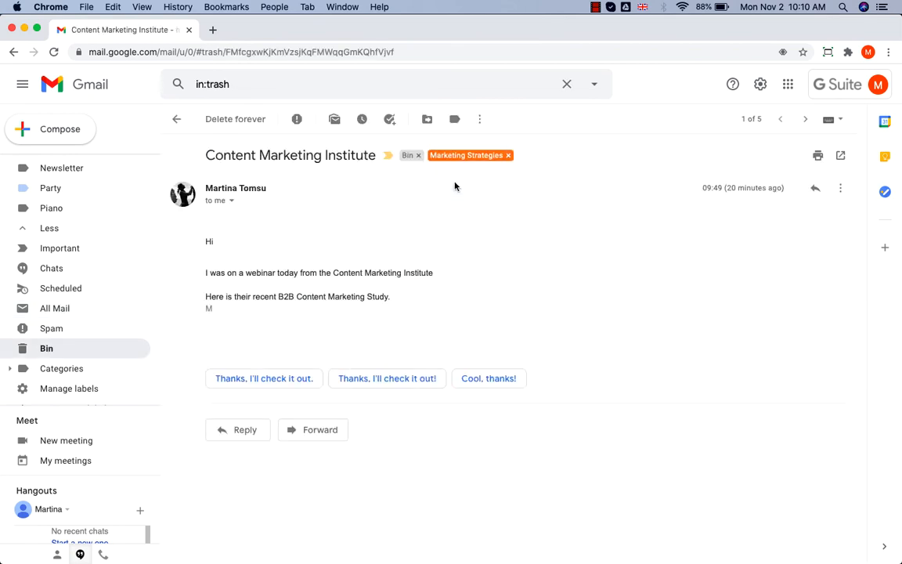
{"action": "mouse_move", "coordinate": [420, 155]}
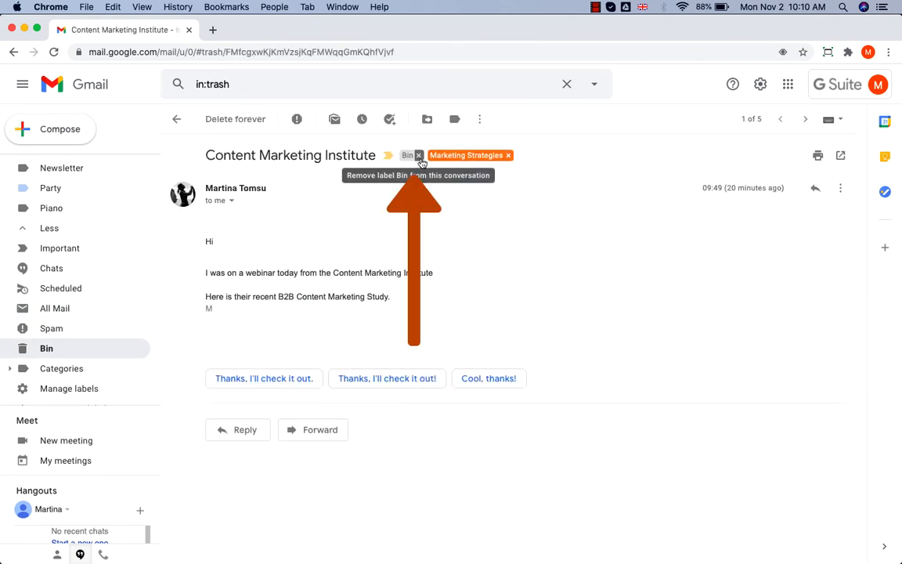
- Remove the Bin label from the deleted email so it returns to the inbox
{"action": "left_click", "coordinate": [420, 155]}
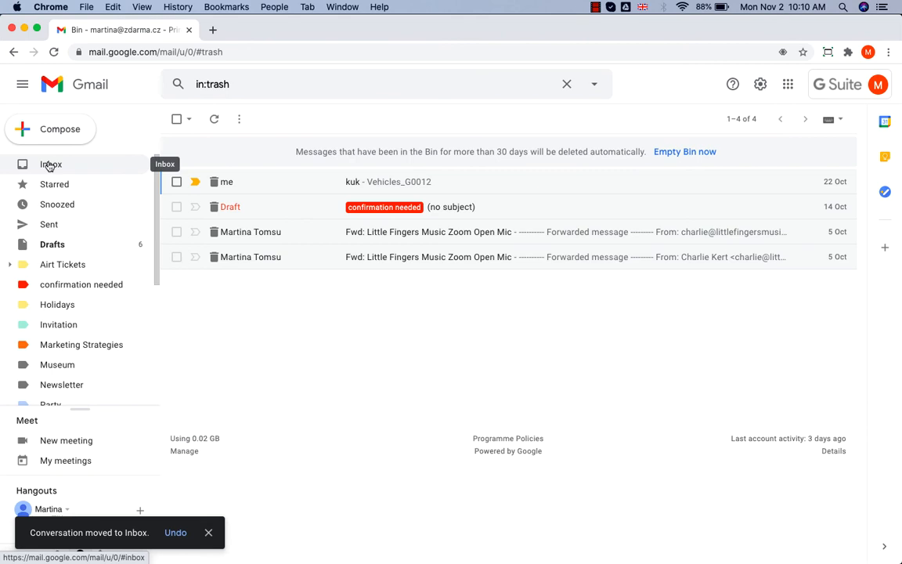
{"action": "left_click", "coordinate": [50, 164]}
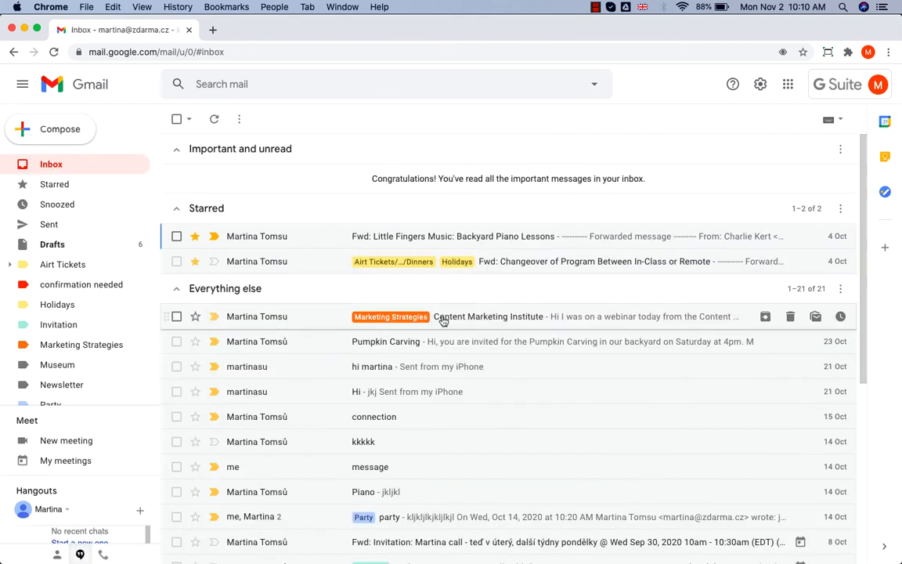
{"action": "mouse_move", "coordinate": [406, 332]}
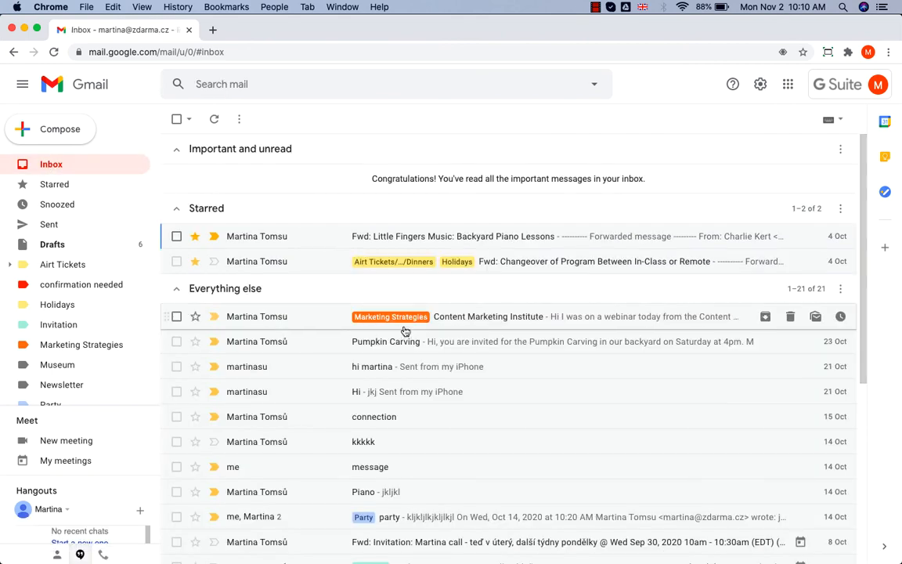